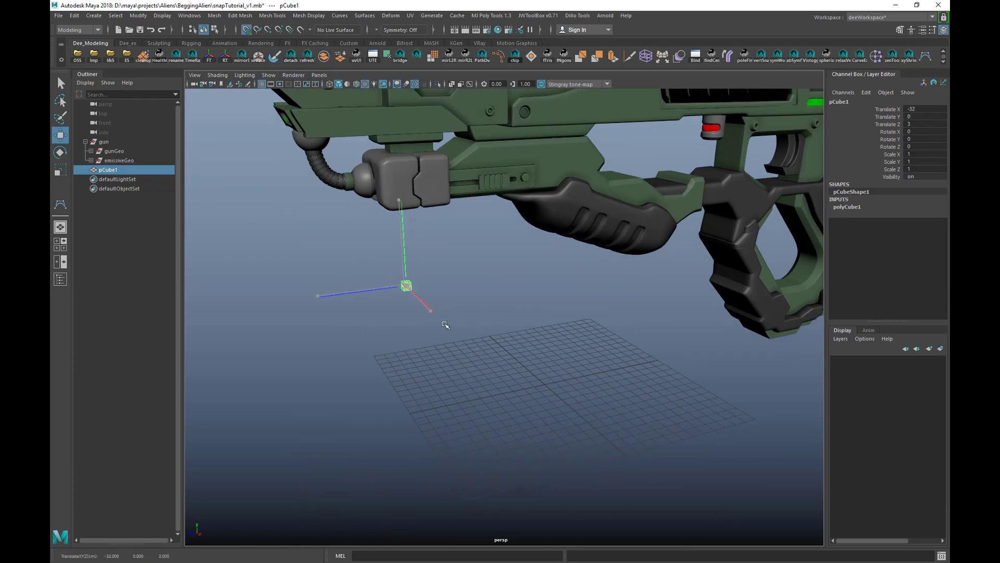
Step: Grid-snap the cube back to the origin and place EP curve points across the grid
left_click_drag(406, 286, 388, 401)
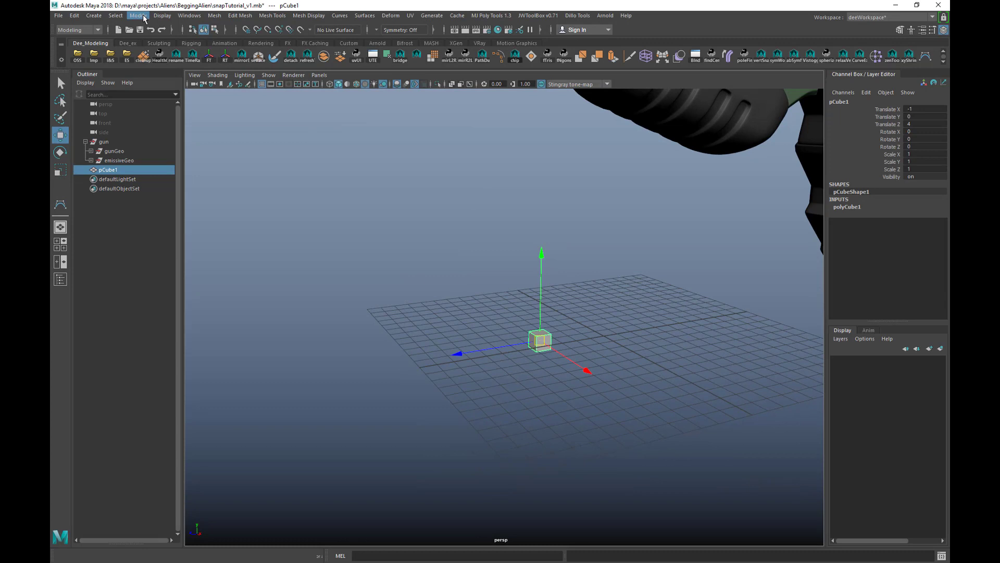
left_click(93, 15)
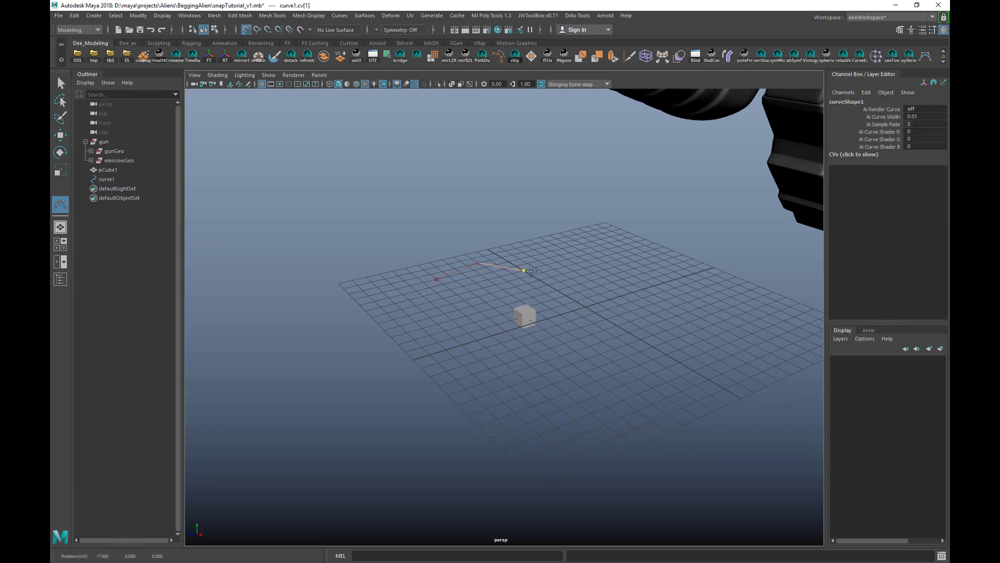
left_click(622, 400)
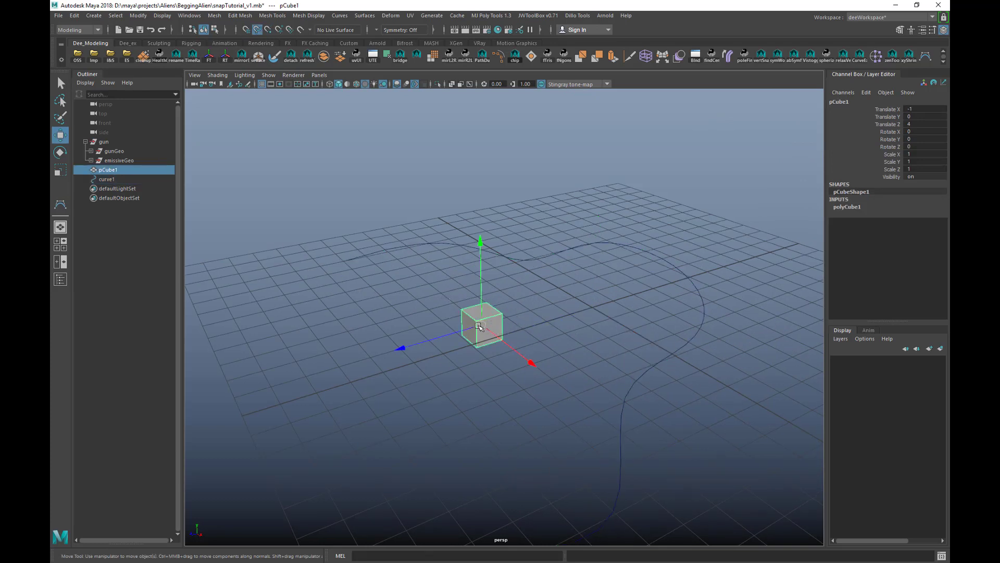
Step: Drag the cube around the scene with curve snapping, aiming to land it on the curve
left_click_drag(481, 325, 498, 258)
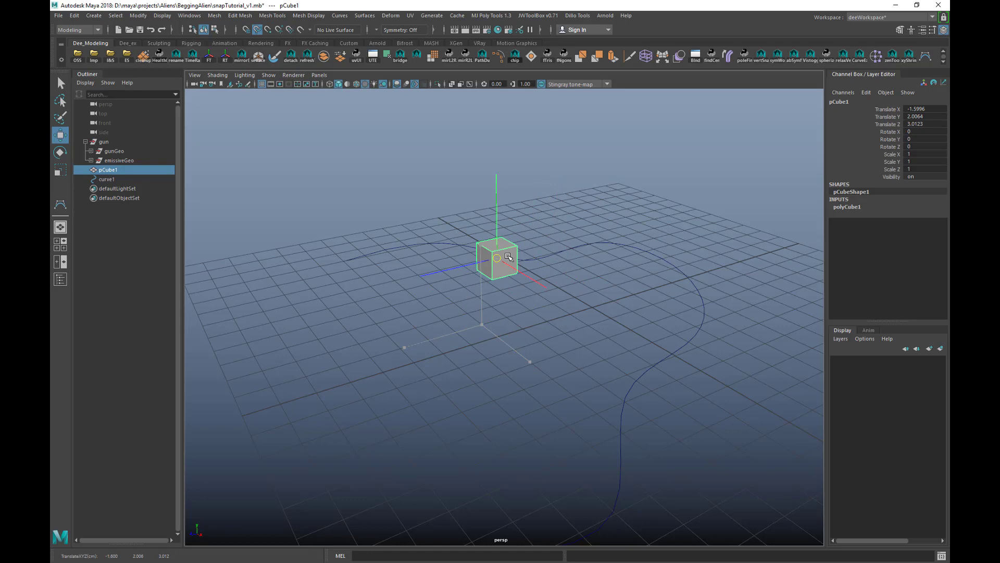
left_click_drag(499, 256, 525, 257)
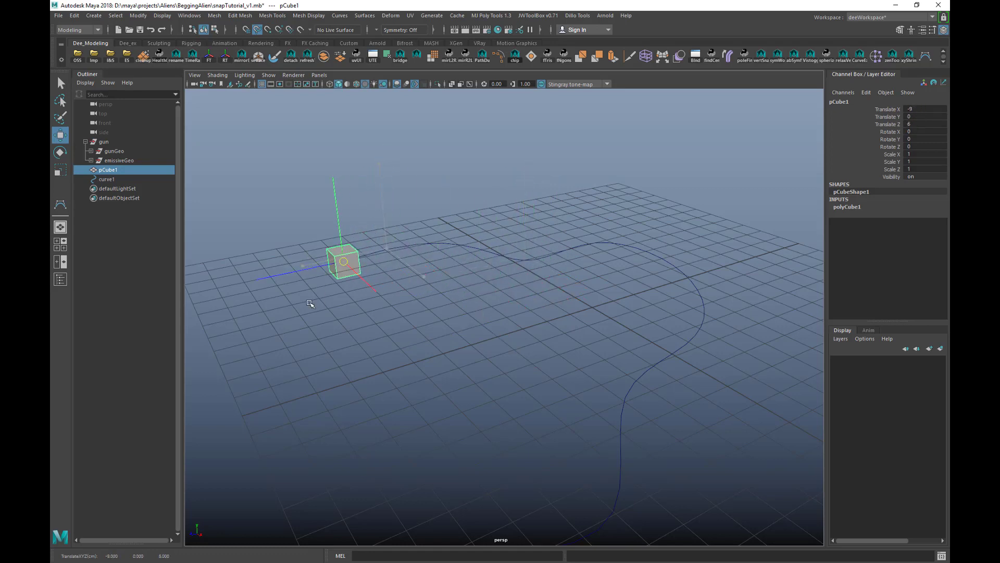
left_click_drag(345, 261, 584, 245)
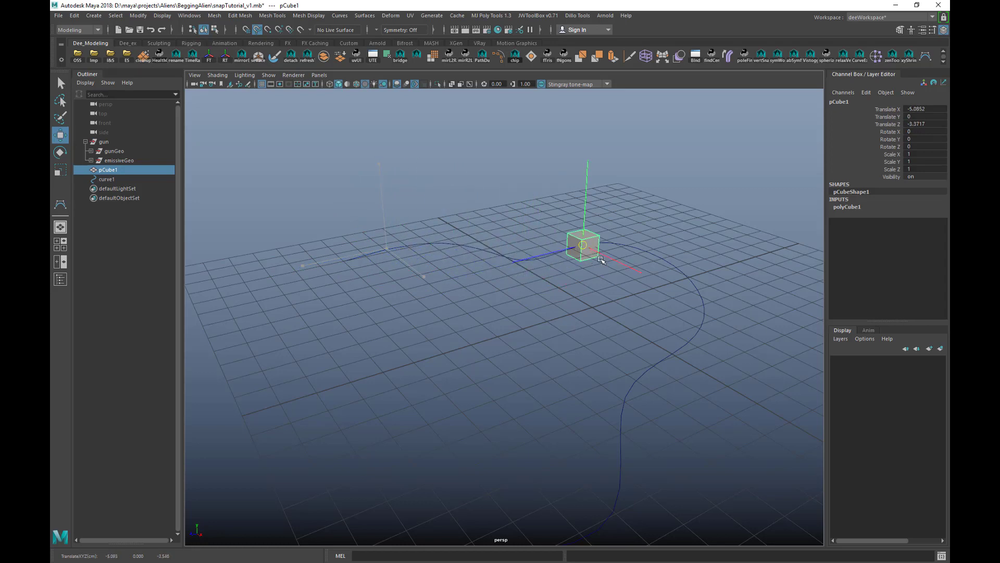
left_click_drag(583, 245, 619, 449)
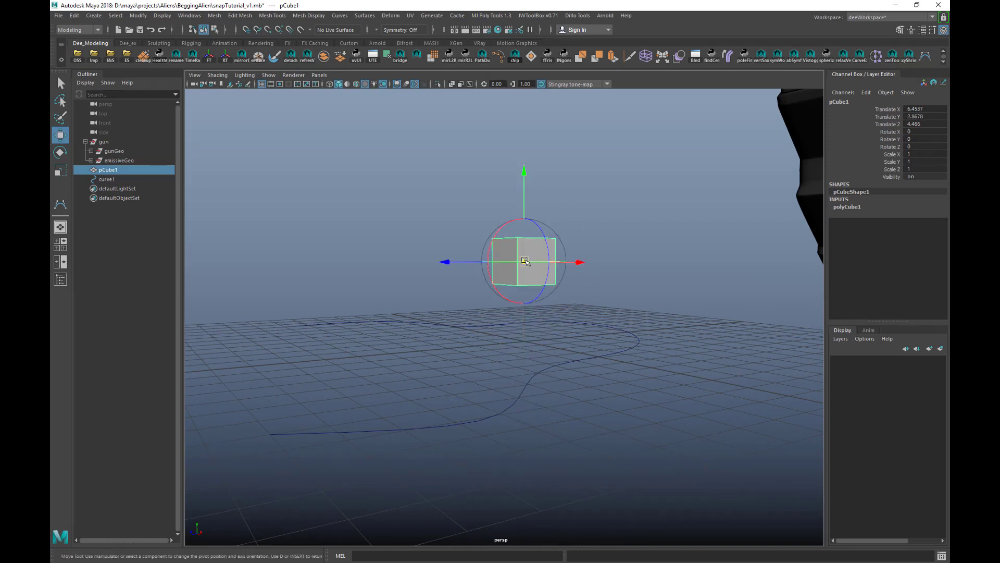
Step: Snap the cube's pivot down to its bottom edge
left_click_drag(525, 262, 527, 283)
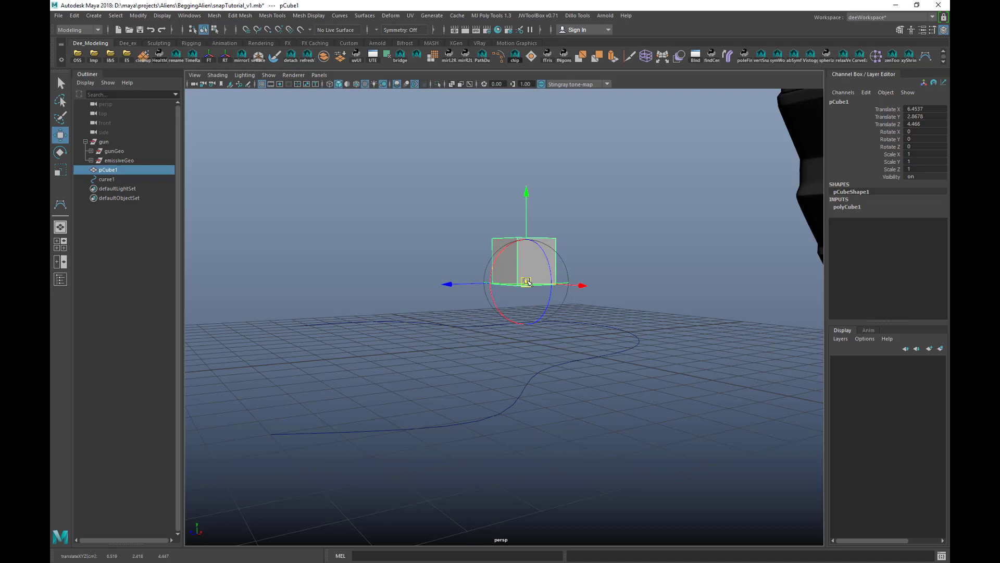
left_click_drag(523, 281, 555, 262)
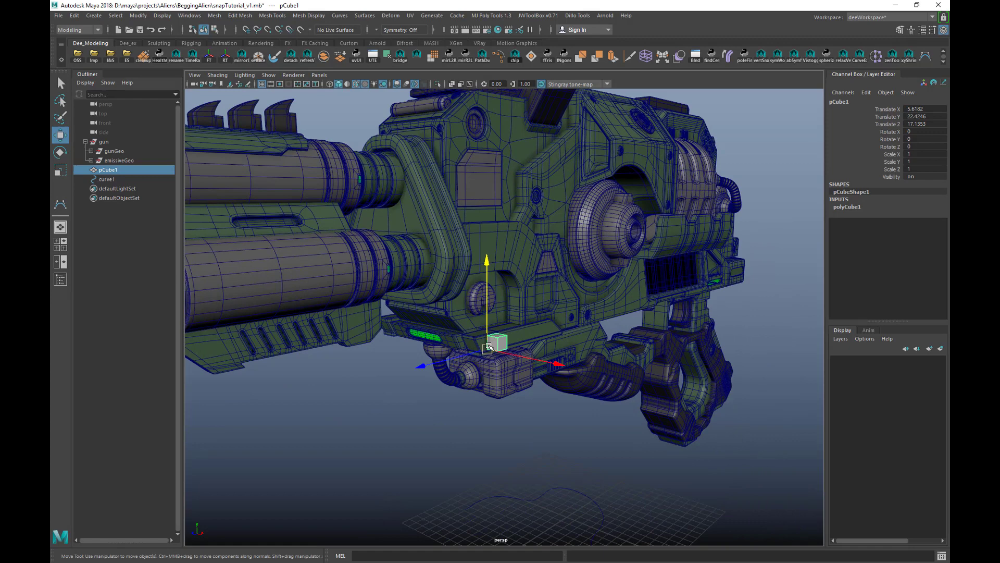
Step: Surface-snap the cube beside the carry handle and rotate it in 45° steps to 135°
left_click_drag(488, 344, 560, 396)
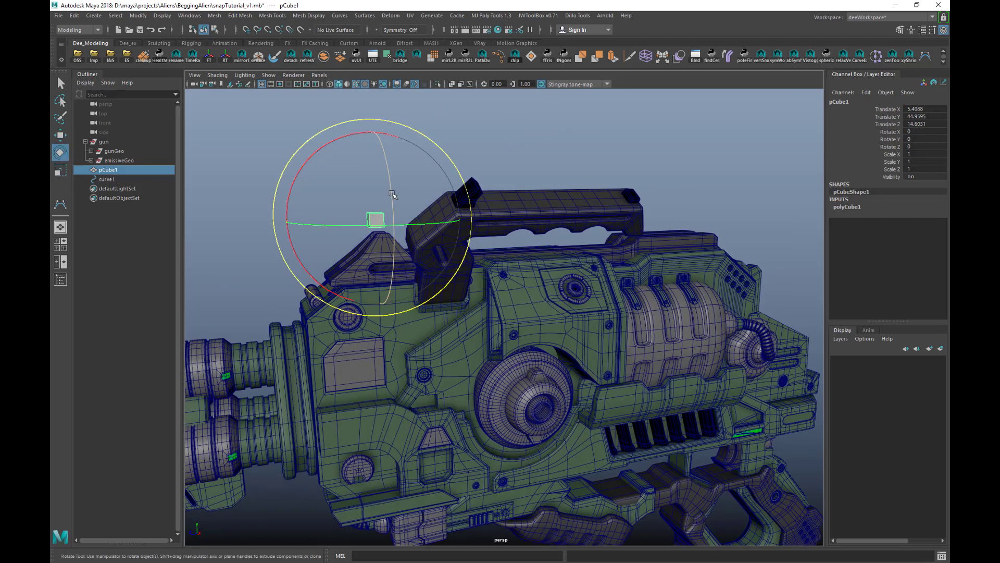
left_click_drag(393, 193, 398, 225)
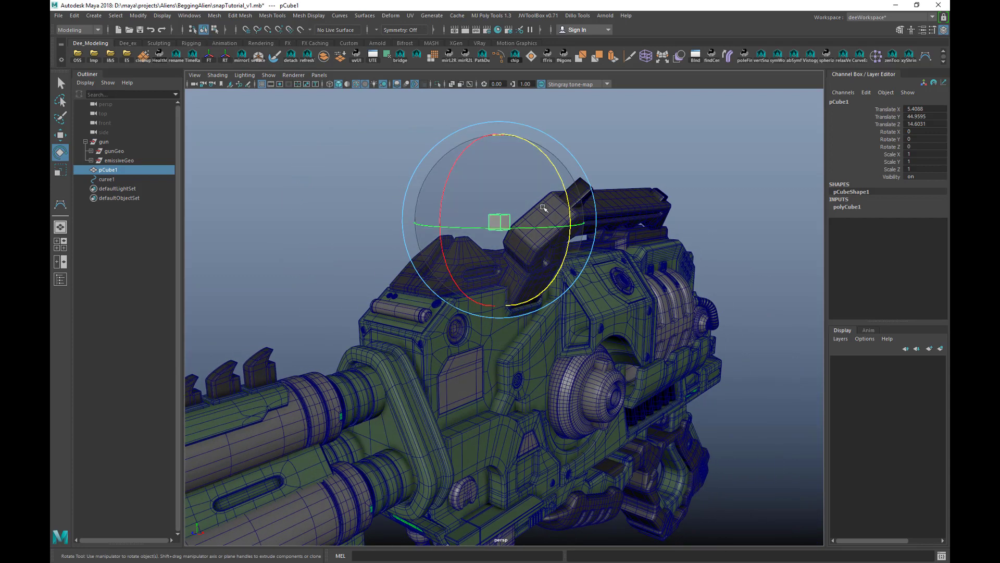
left_click_drag(542, 207, 511, 157)
type("90")
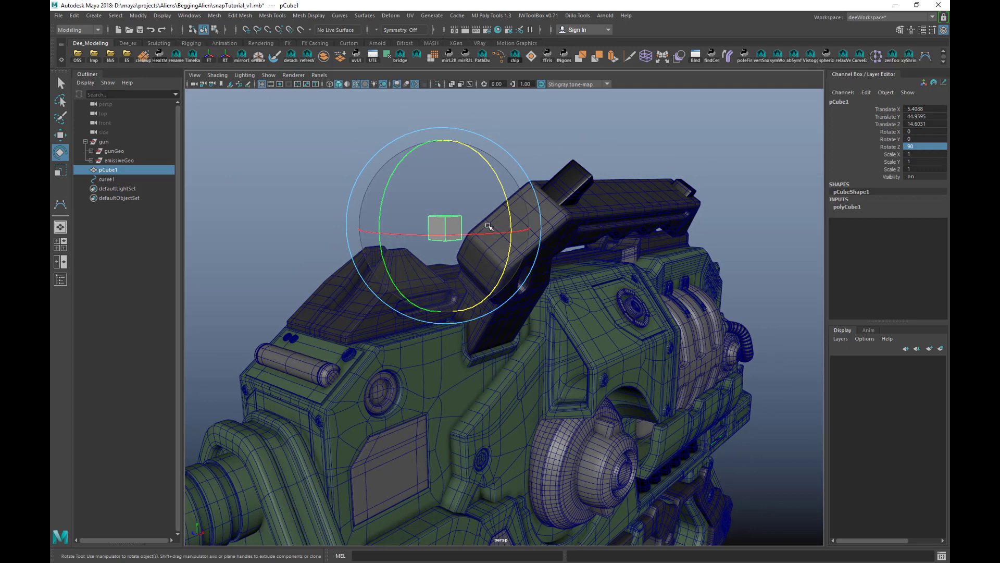
left_click_drag(488, 227, 460, 142)
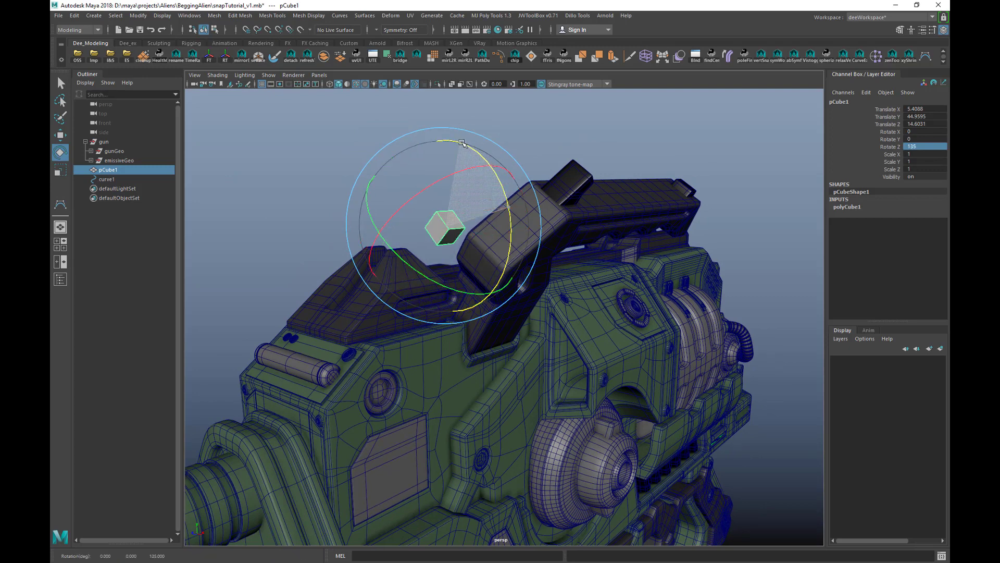
left_click_drag(460, 142, 489, 209)
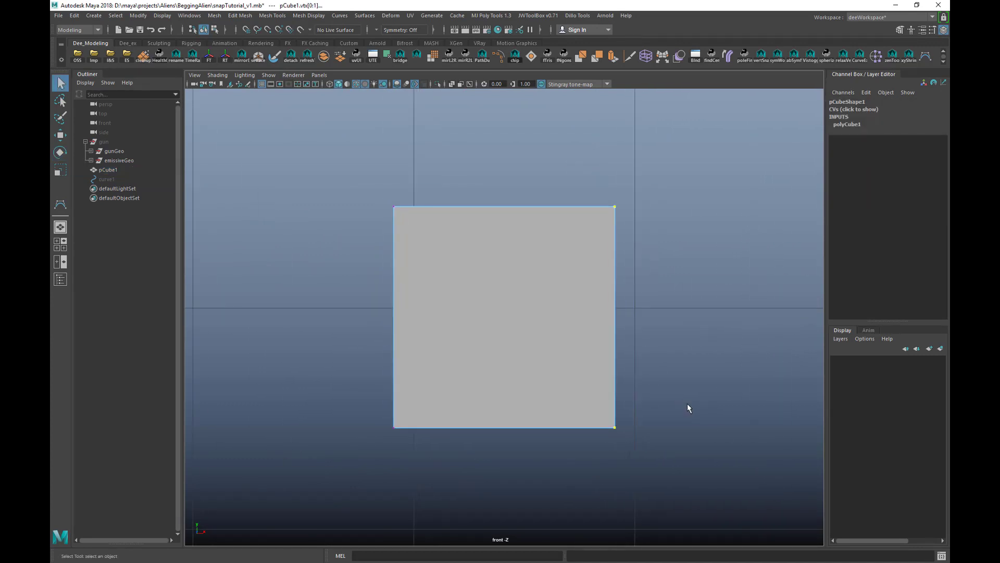
Step: Move the cube's bottom corner vertex inward along an edge-defined axis
left_click(60, 134)
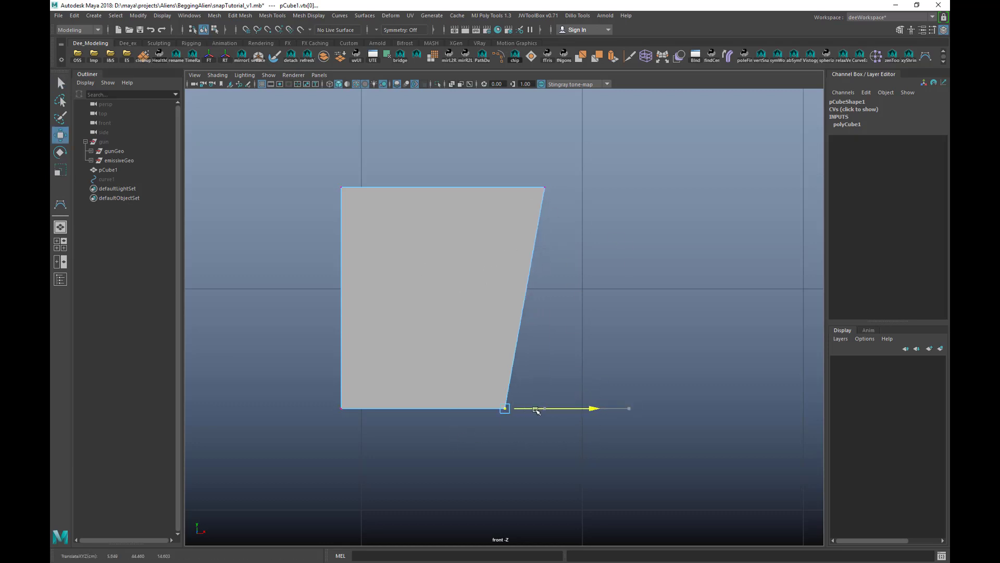
left_click(60, 170)
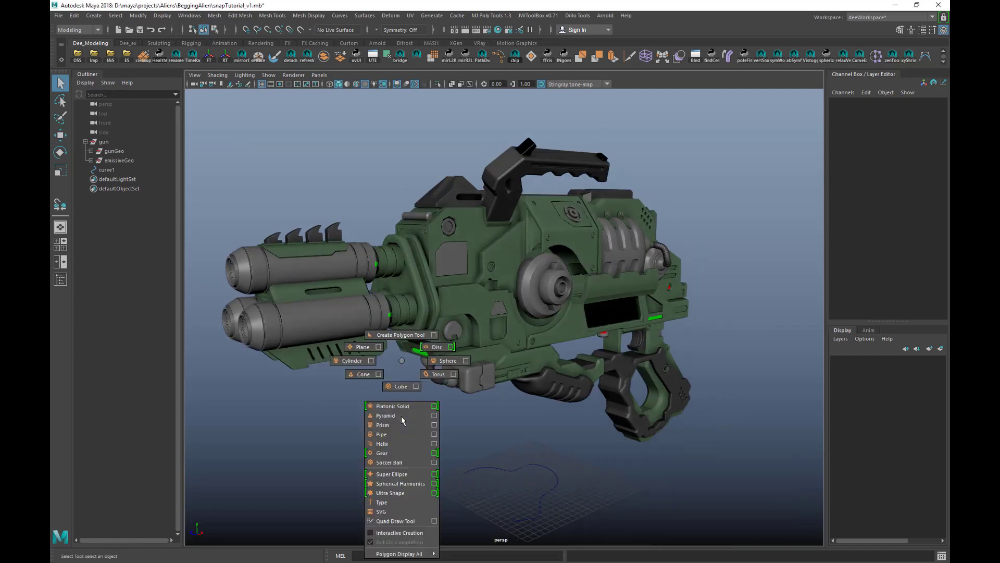
Step: Create a larger new cube and snap it onto the gun's top beside the handle
left_click(401, 386)
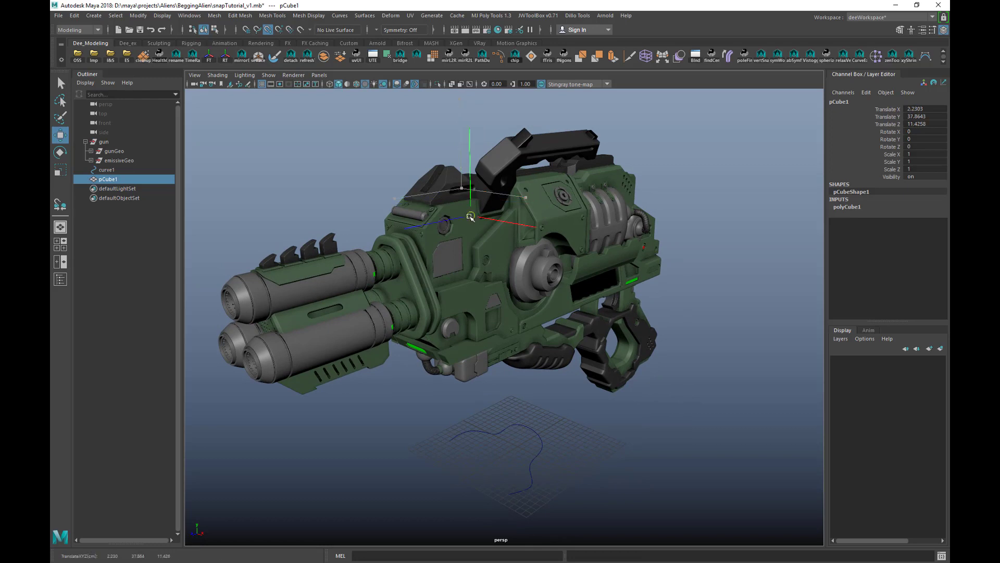
left_click_drag(470, 216, 486, 177)
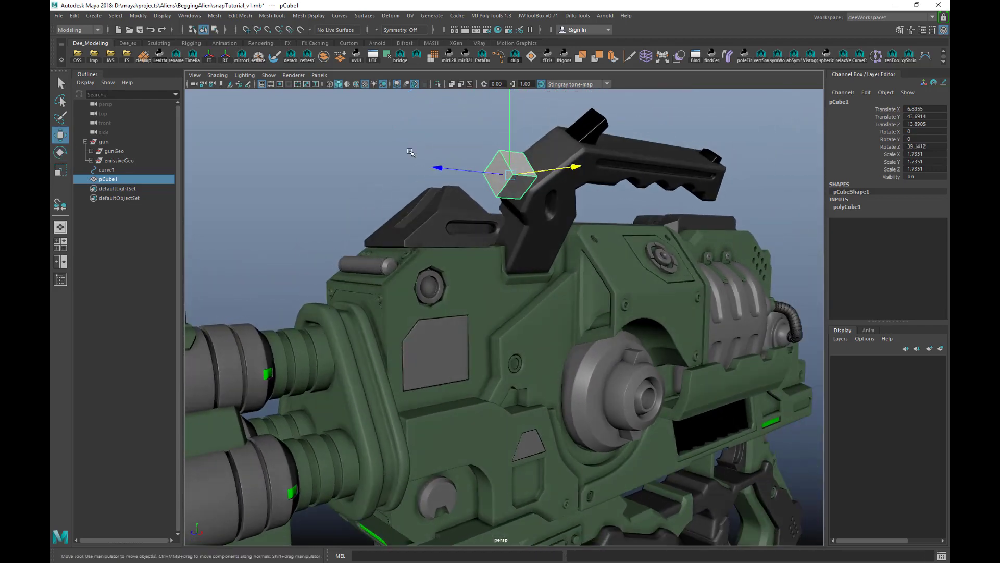
Step: Use Modify > Snap Together Tool to seat the cube on the handle, then rotate to match
left_click(137, 15)
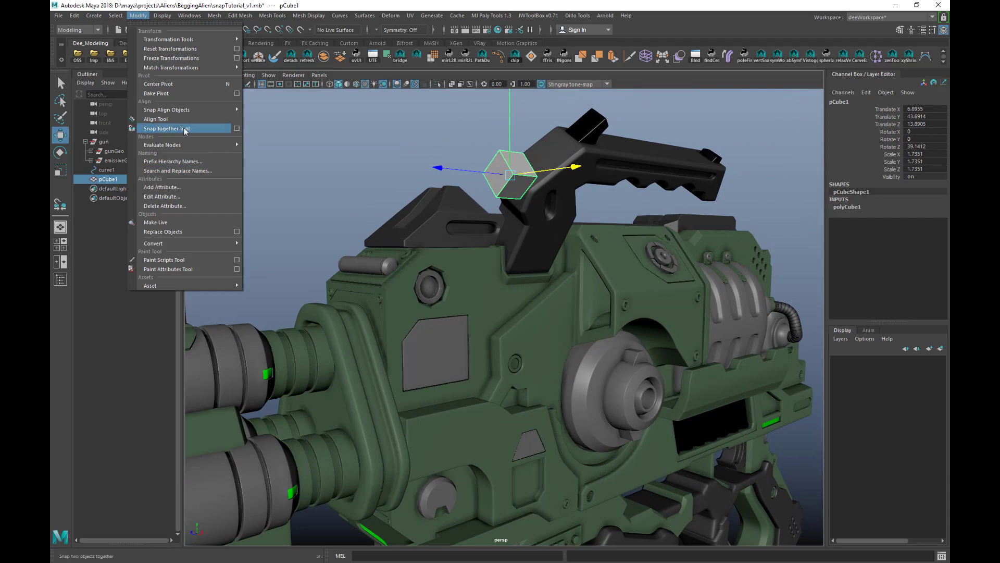
left_click(167, 128)
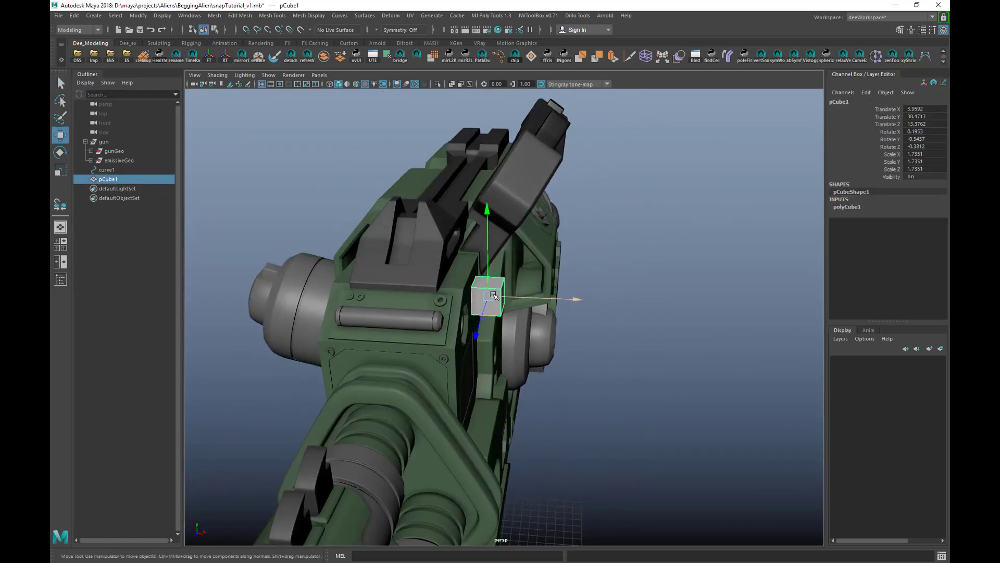
left_click_drag(498, 293, 532, 194)
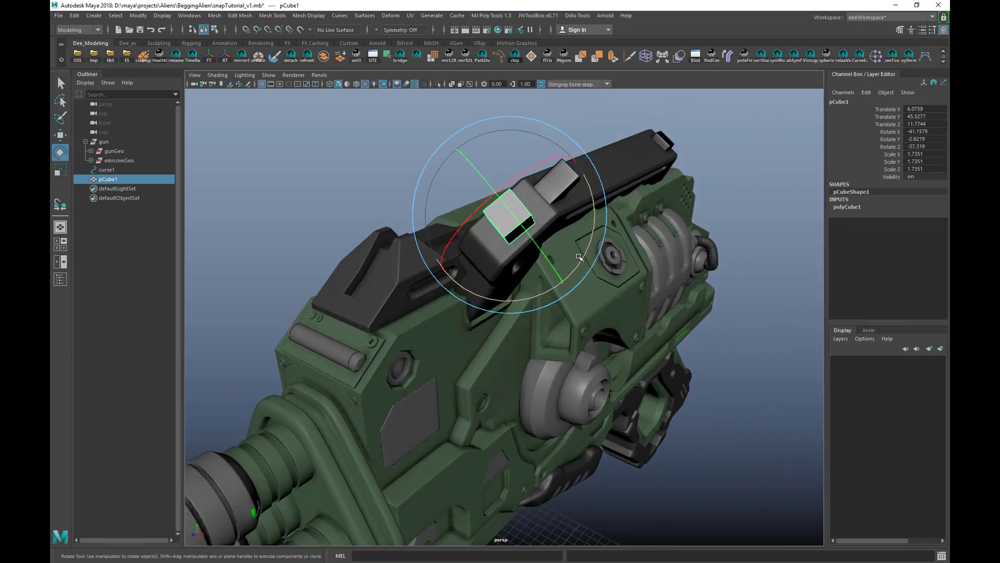
left_click_drag(575, 259, 446, 255)
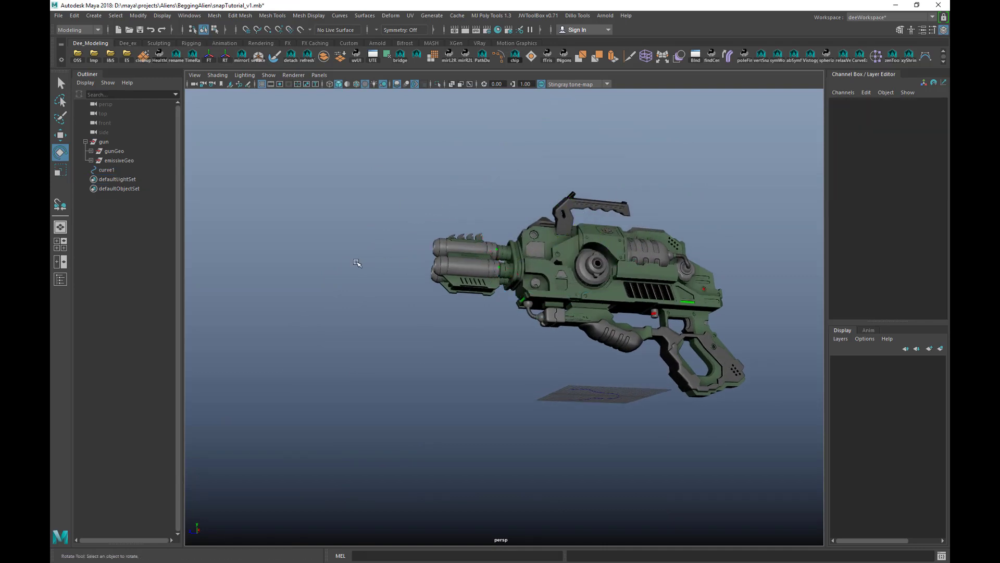
Step: Create a sphere under the grip and set Subdivisions Axis and Height to 50
left_click(356, 263)
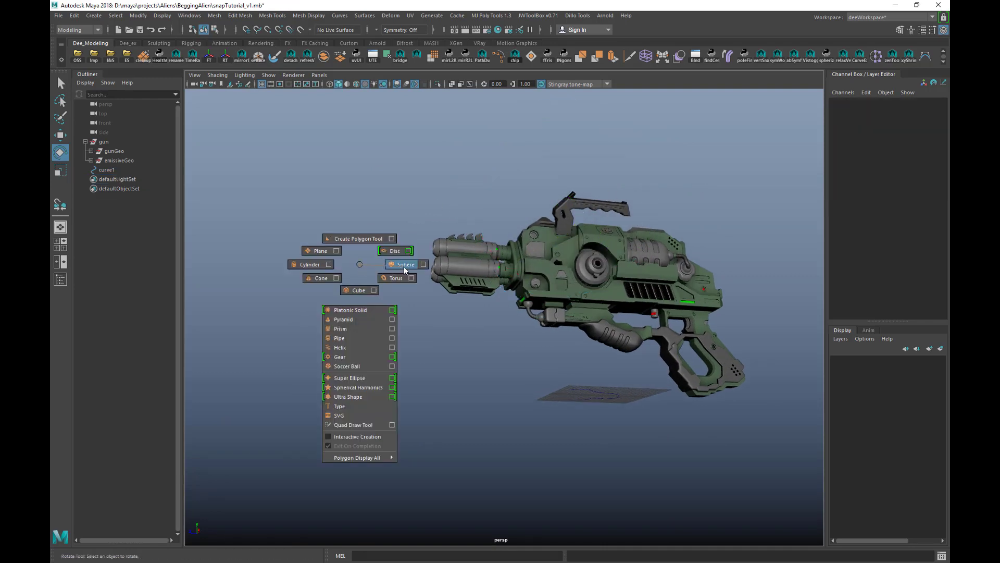
left_click(405, 264)
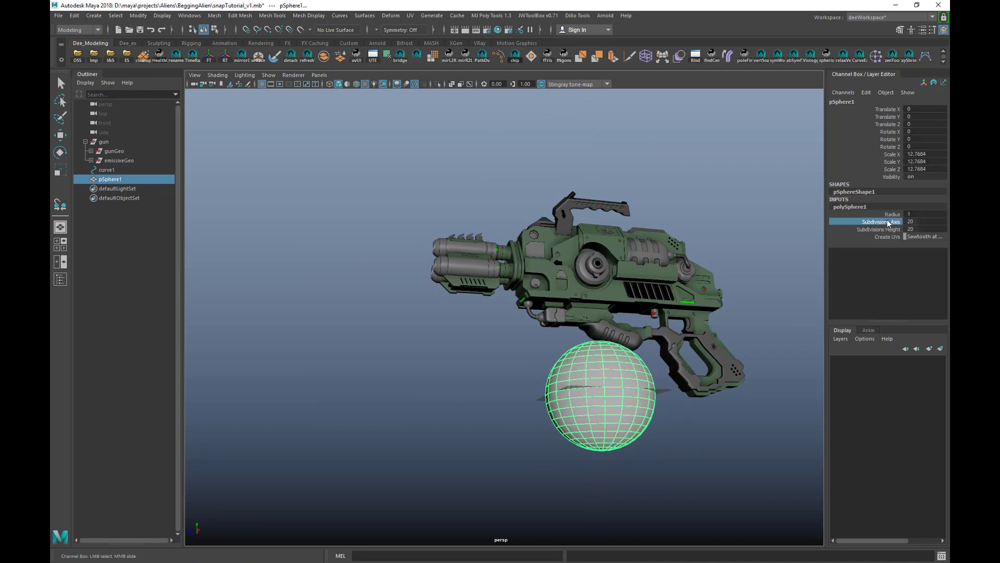
left_click(878, 228)
type("50")
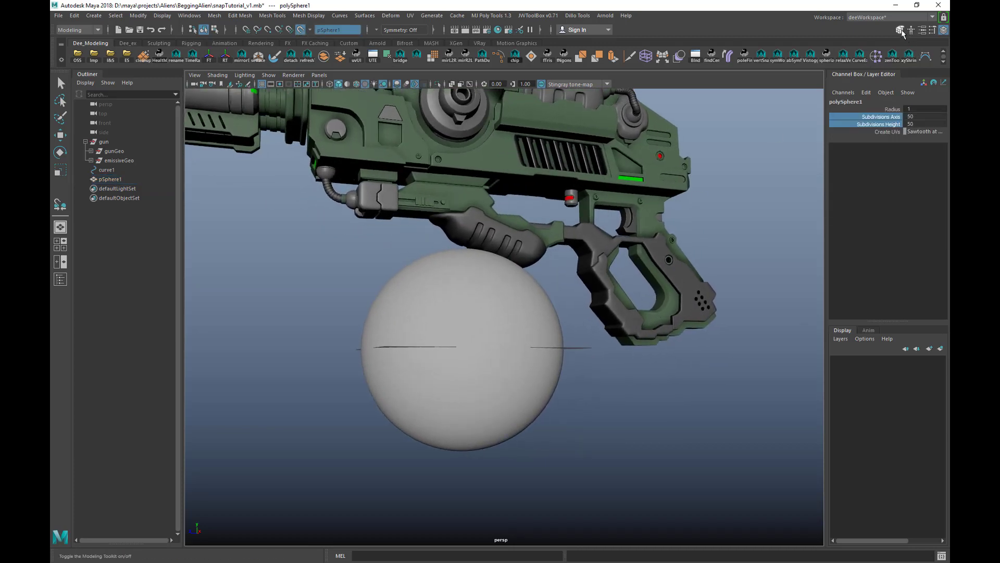
Step: With Modeling Toolkit Quad Draw, place points and drag out several quads on the sphere
left_click(902, 30)
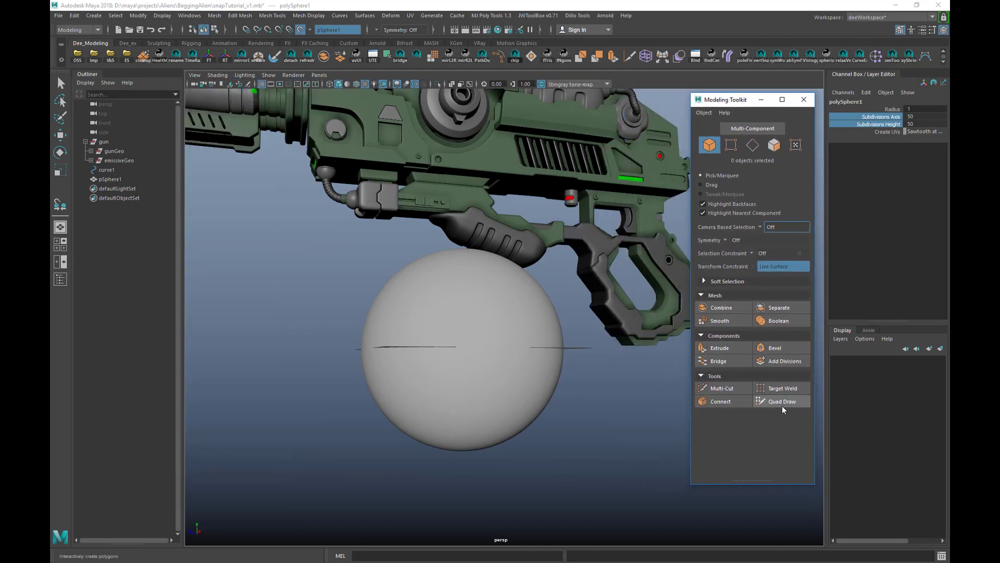
left_click(782, 401)
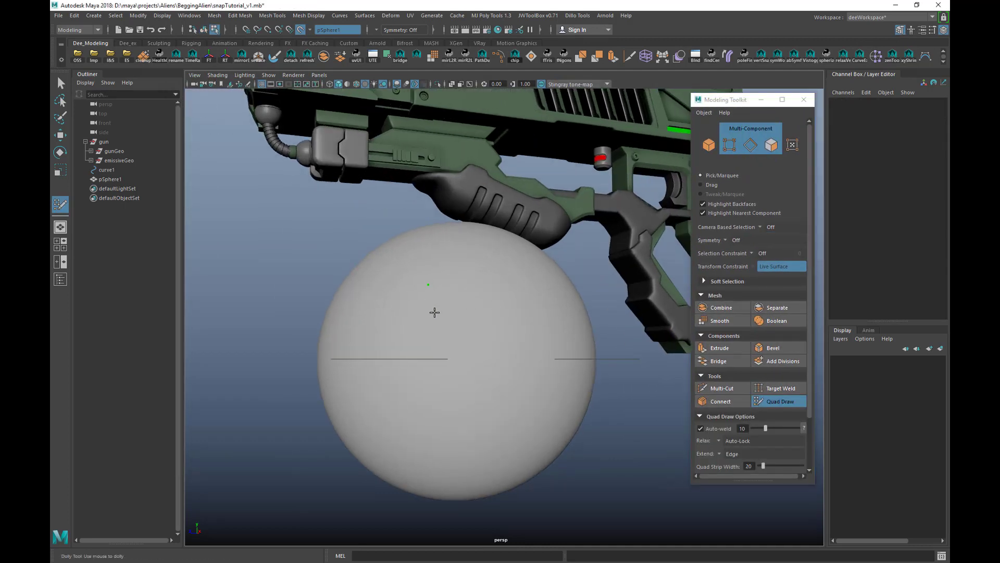
left_click(471, 310)
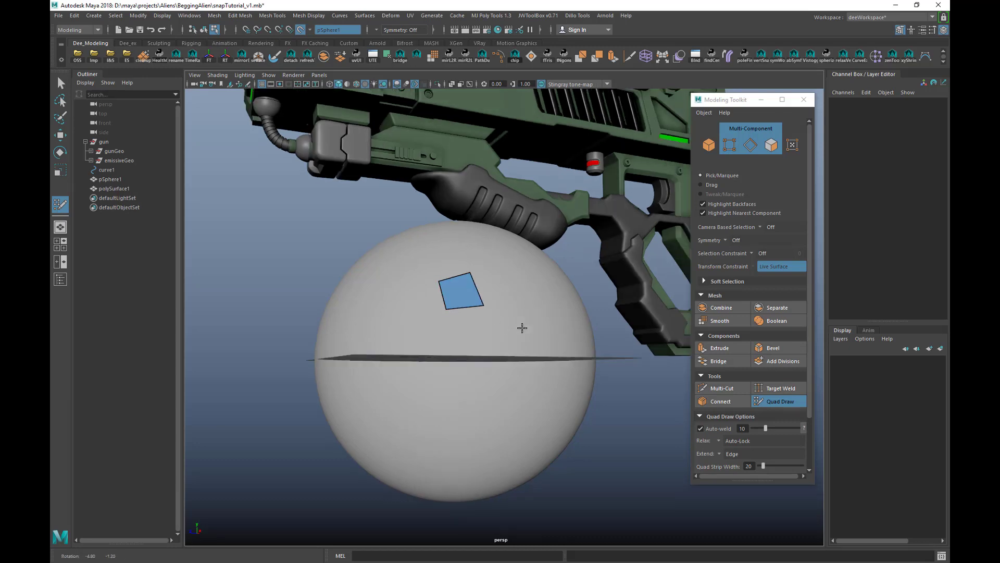
left_click_drag(522, 328, 456, 332)
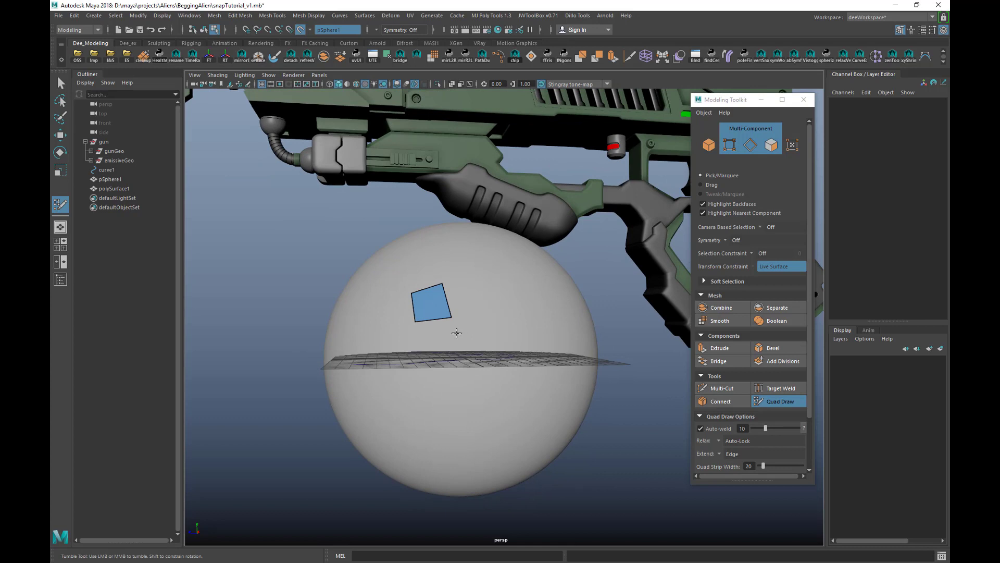
left_click_drag(431, 313, 441, 341)
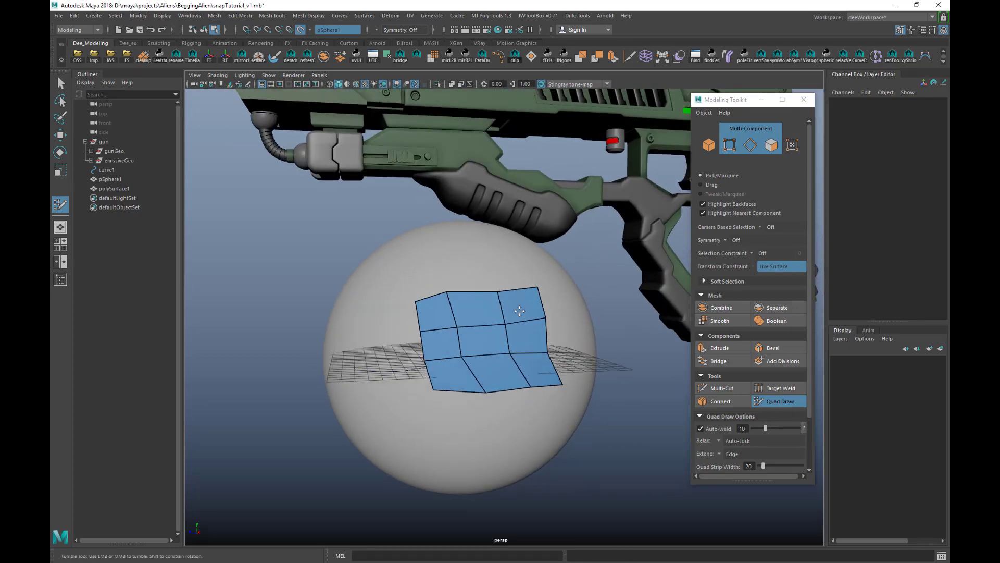
left_click_drag(520, 313, 514, 328)
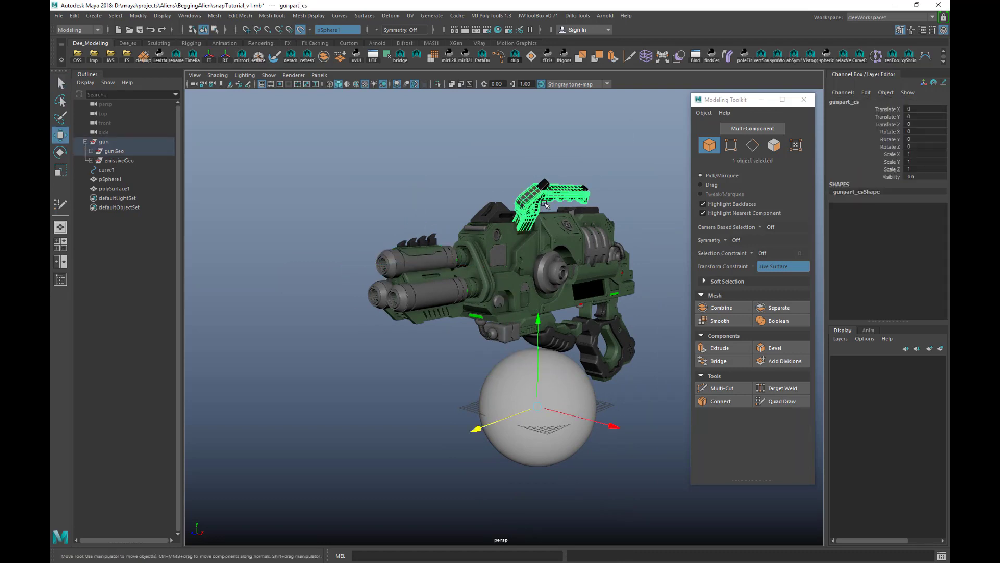
Step: Duplicate the gunpart_cs carry handle and rotate the copy in the front view
left_click(137, 15)
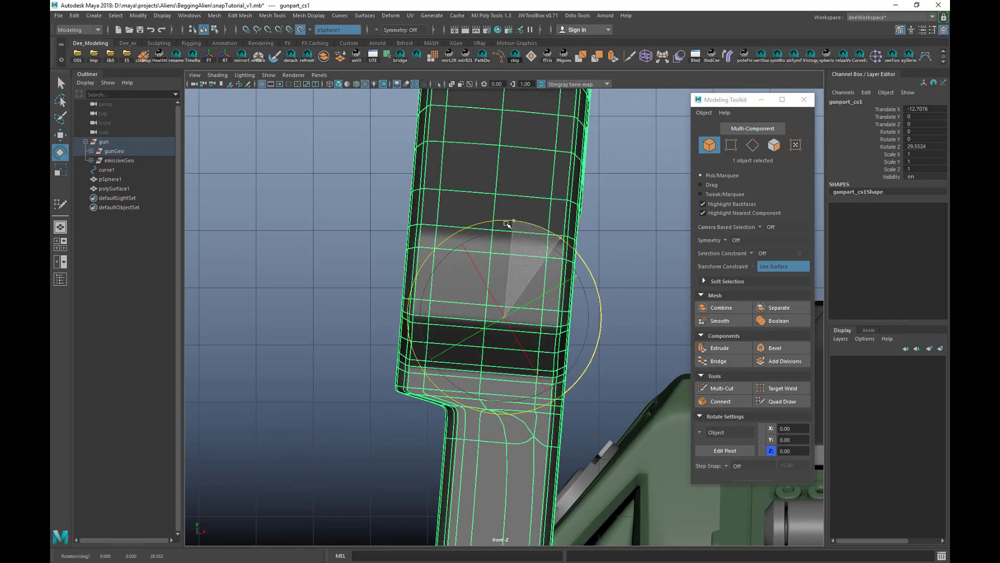
left_click_drag(509, 223, 511, 228)
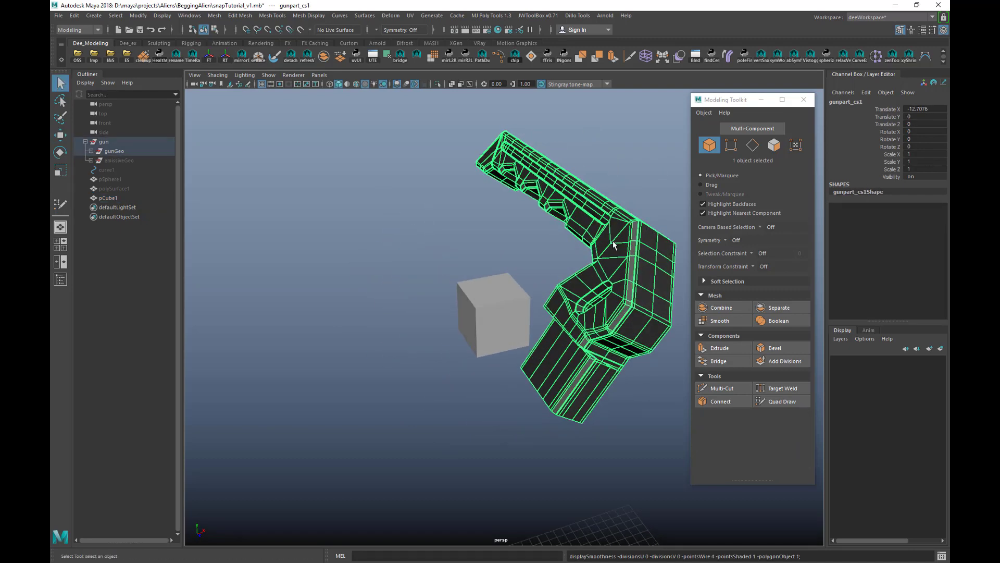
Step: Select the duplicated handle to snap-align it onto the cube
left_click(137, 15)
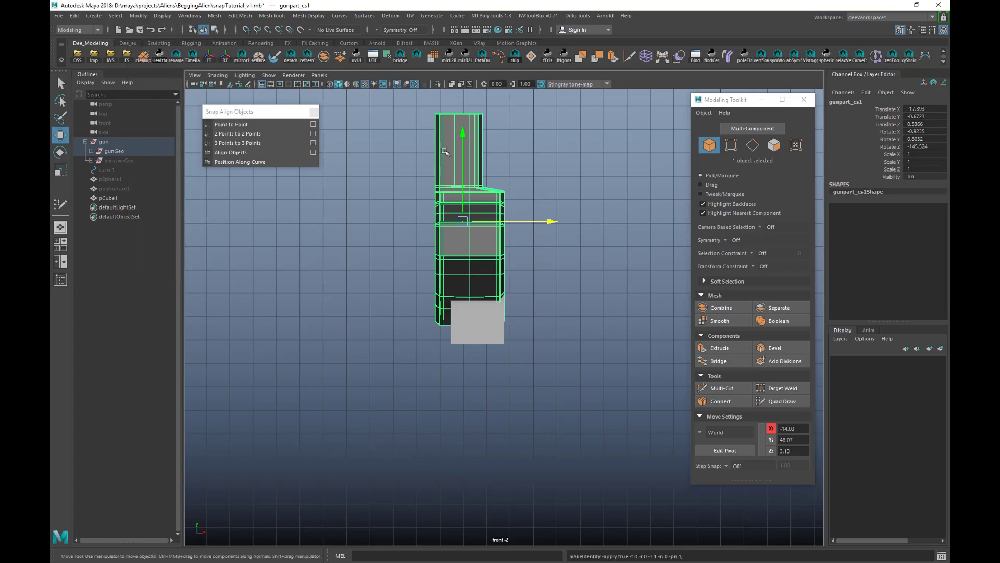
Step: Freeze the handle's translate, rotate and scale with Rotate ticked in Freeze Transformations options
left_click(189, 15)
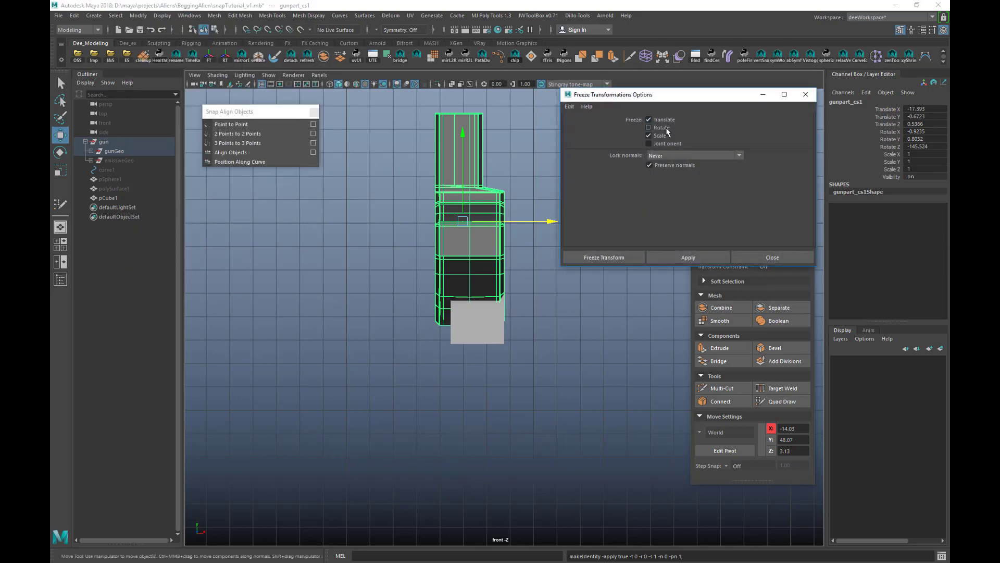
left_click(650, 127)
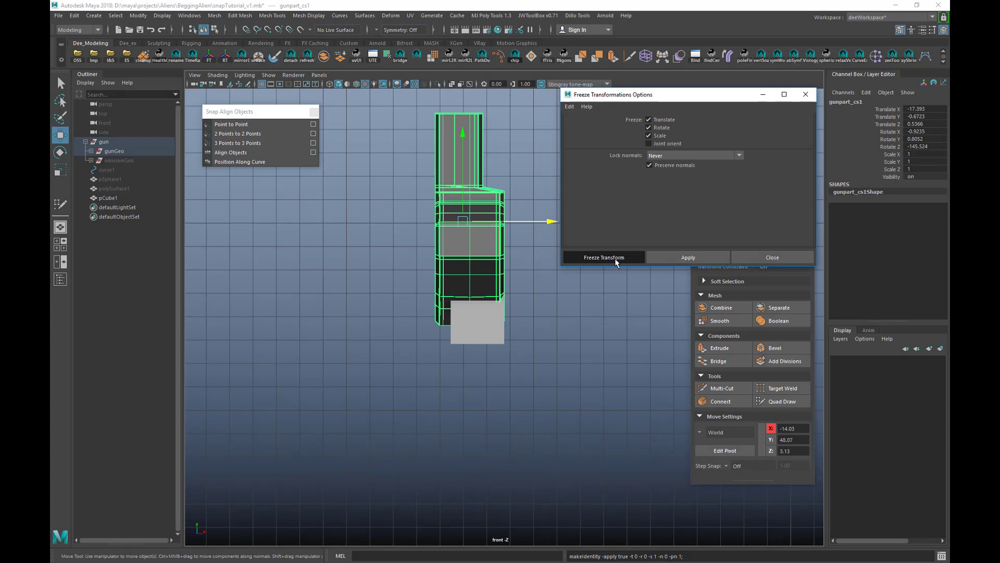
left_click(603, 257)
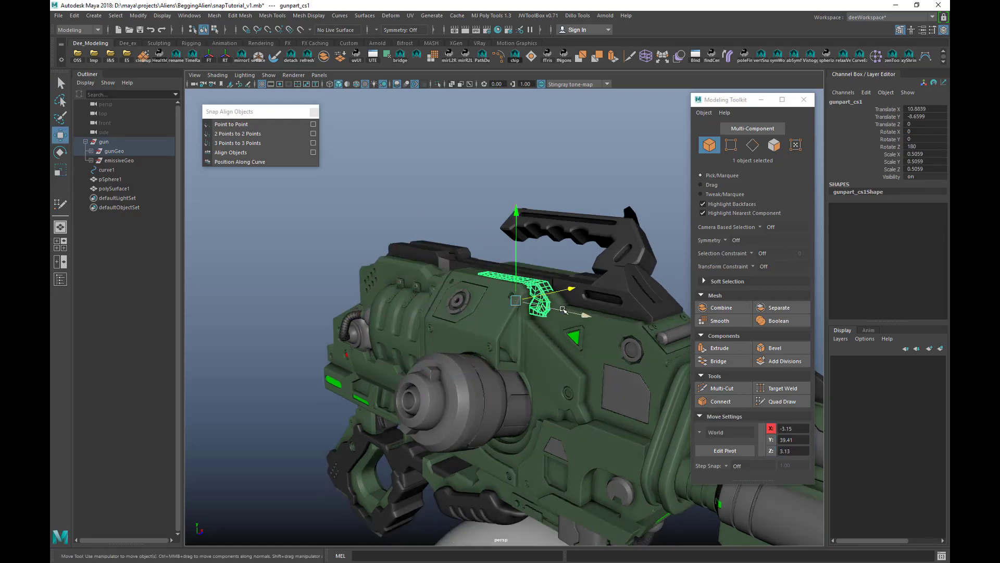
Step: Drag-select the handle copy's vertices on the gun and rotate them
left_click_drag(542, 293, 489, 264)
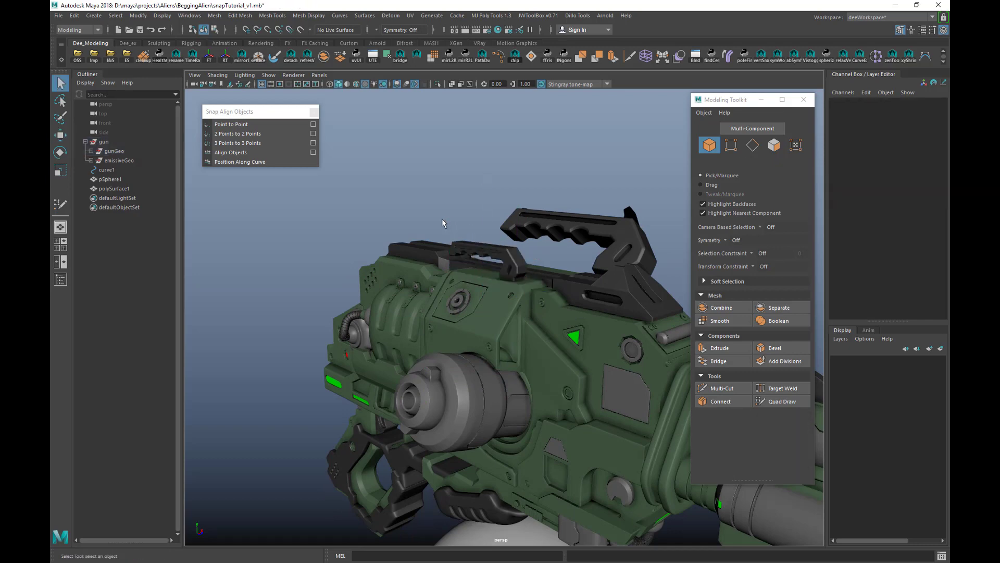
left_click(574, 236)
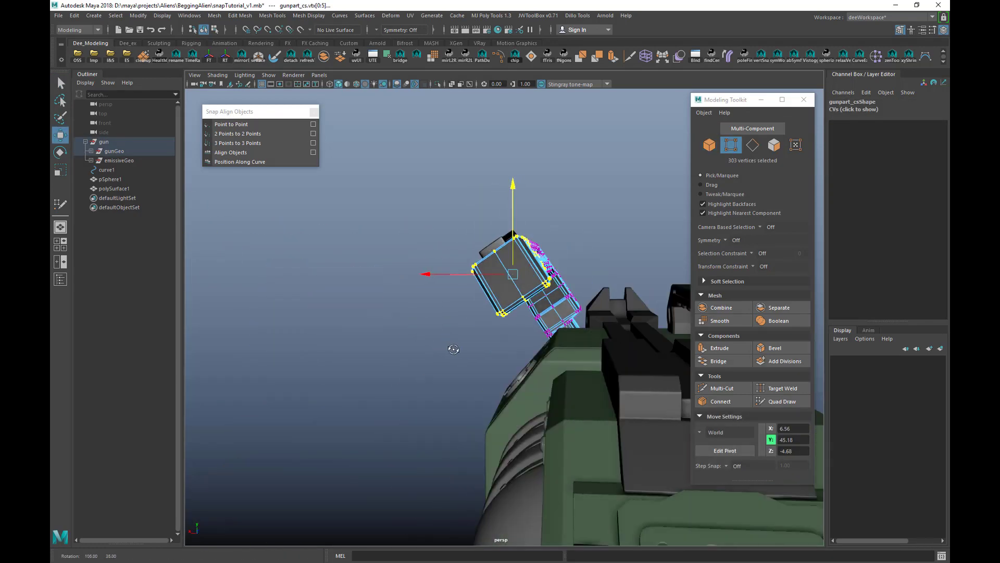
Step: Drag the block part's selected vertices to a new position
left_click_drag(512, 274, 463, 222)
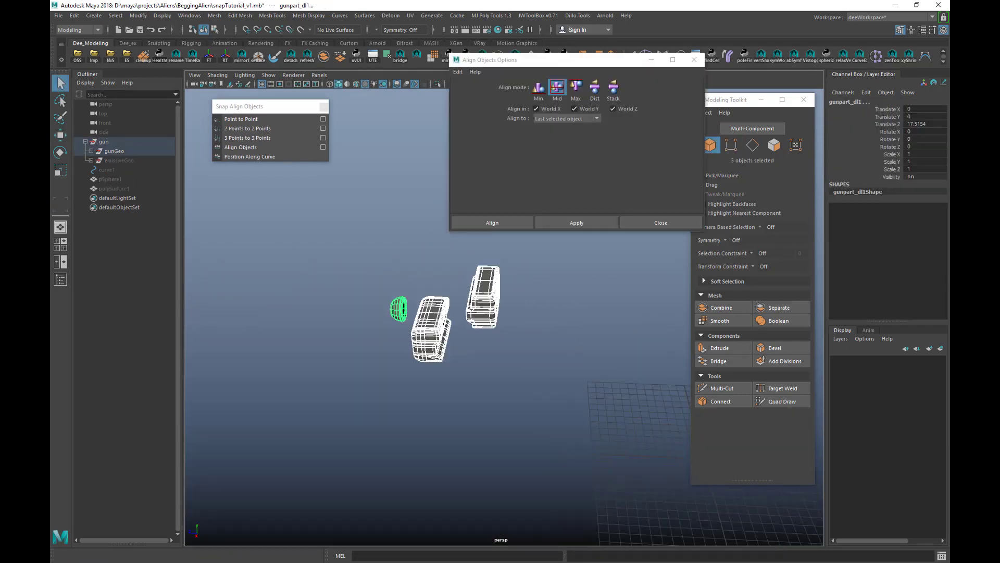
Step: Reopen Align Objects options and align the pieces by Mid on World X and Y, Z off
left_click(660, 222)
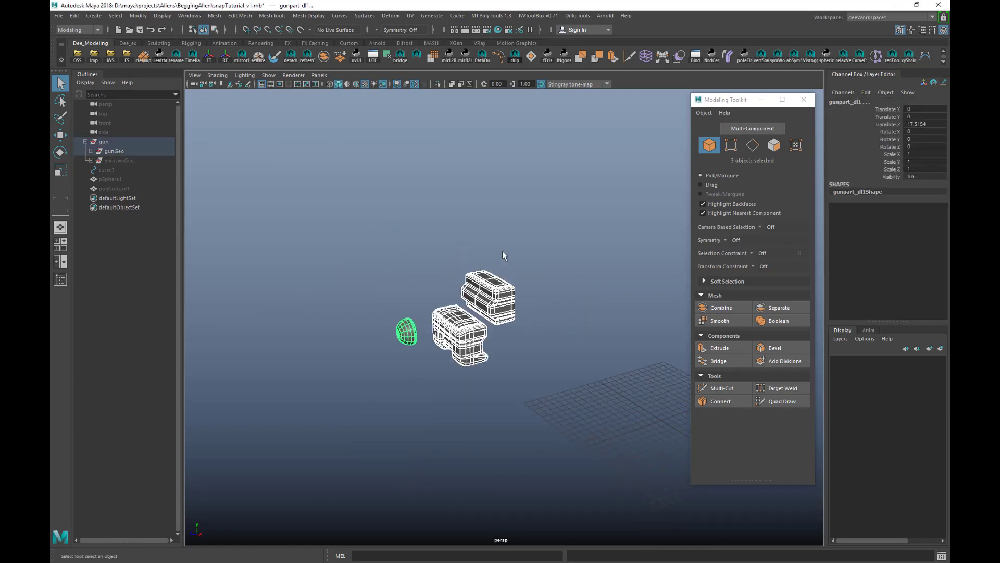
left_click(137, 15)
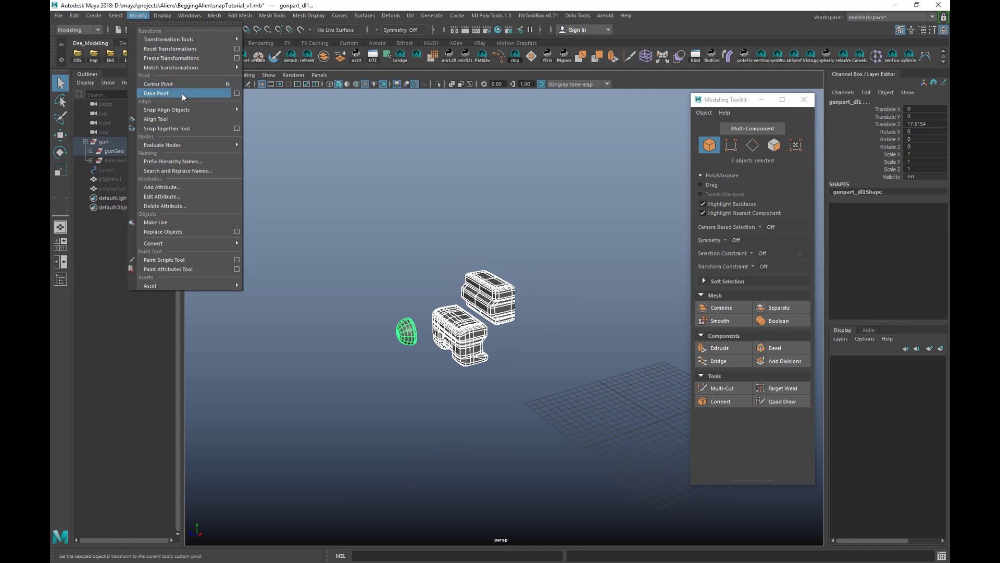
mouse_move(167, 109)
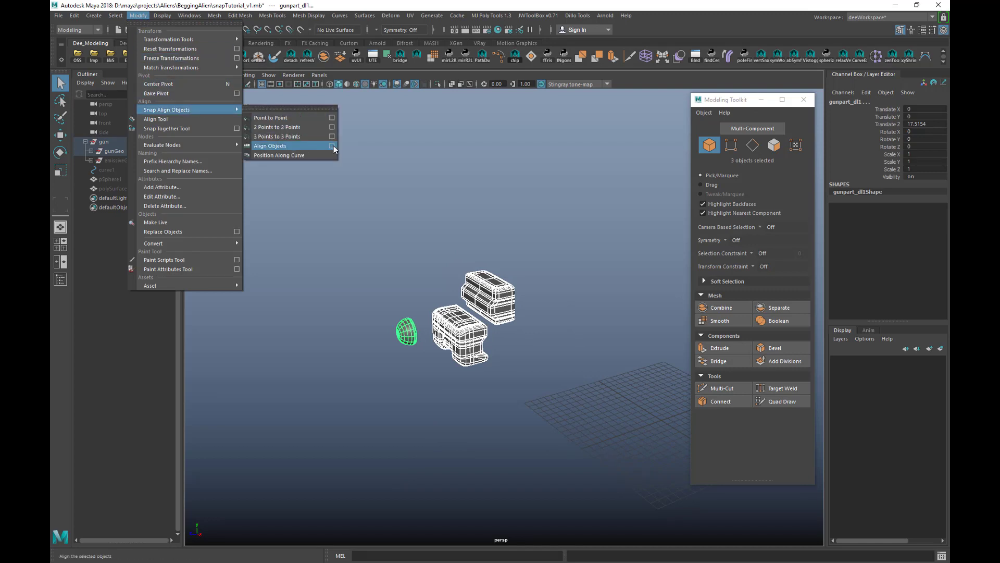
left_click(332, 148)
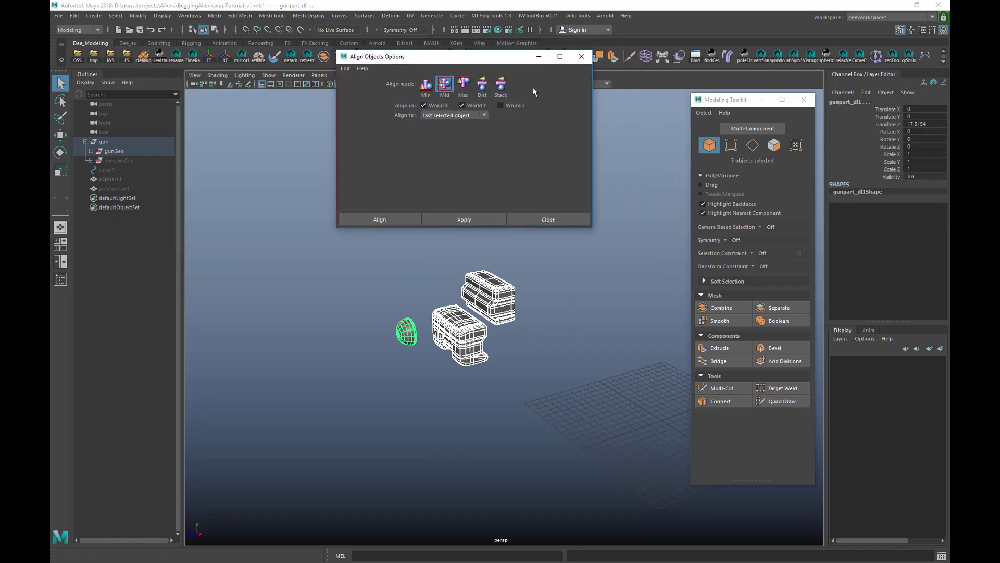
left_click(501, 105)
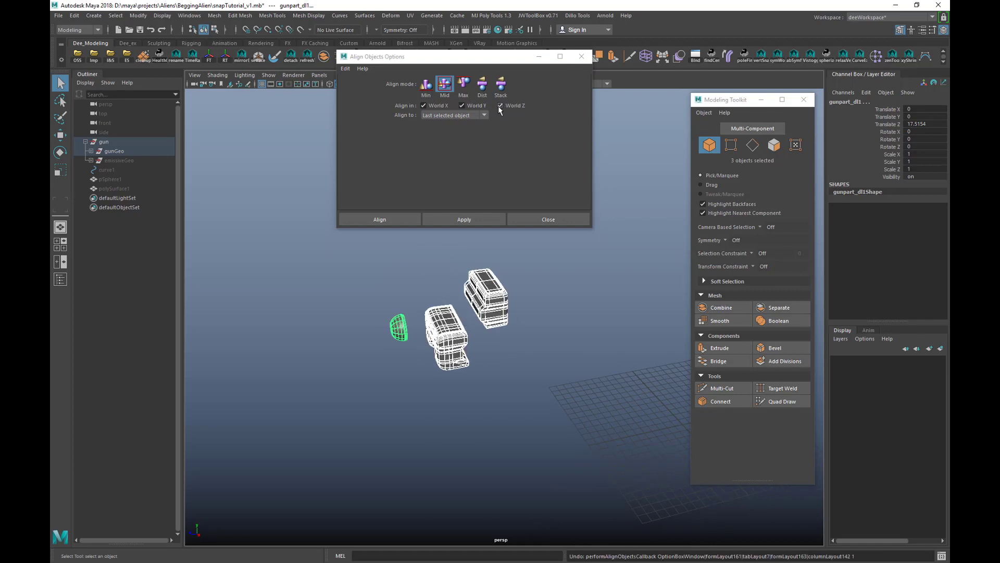
left_click(500, 106)
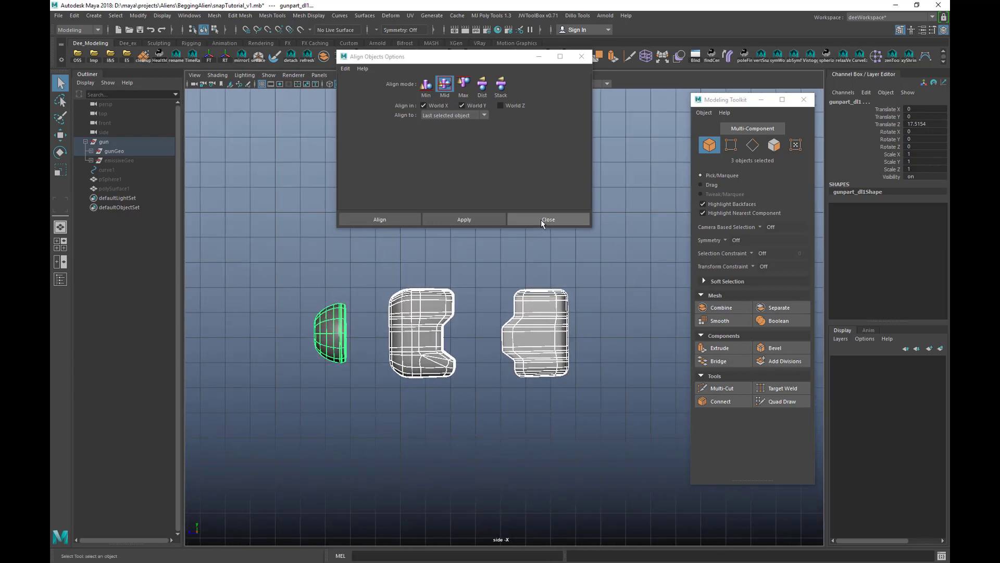
left_click(548, 219)
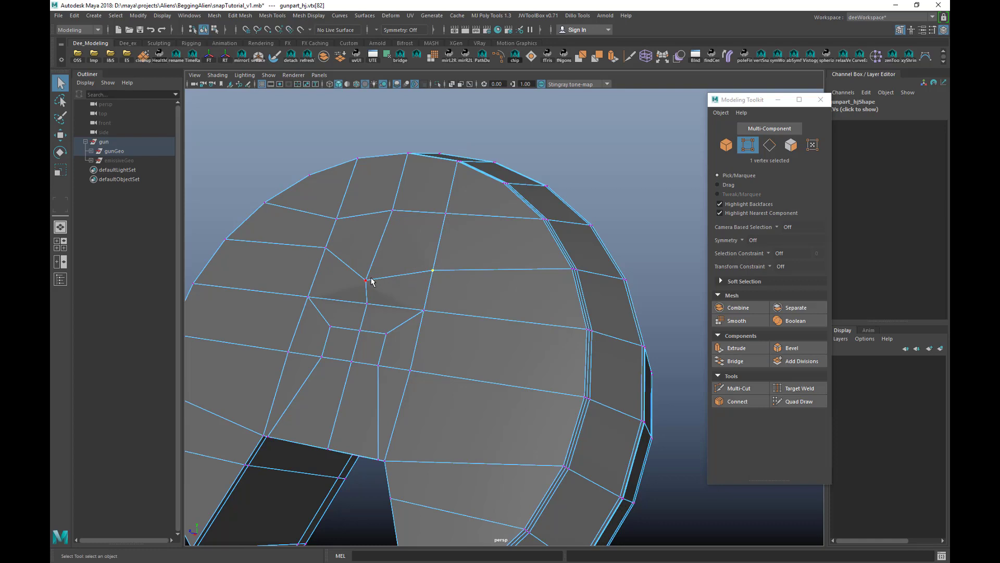
Step: Slide individual vertices on gunpart_hj along their connecting edges using the custom-axis Move tool
left_click(60, 134)
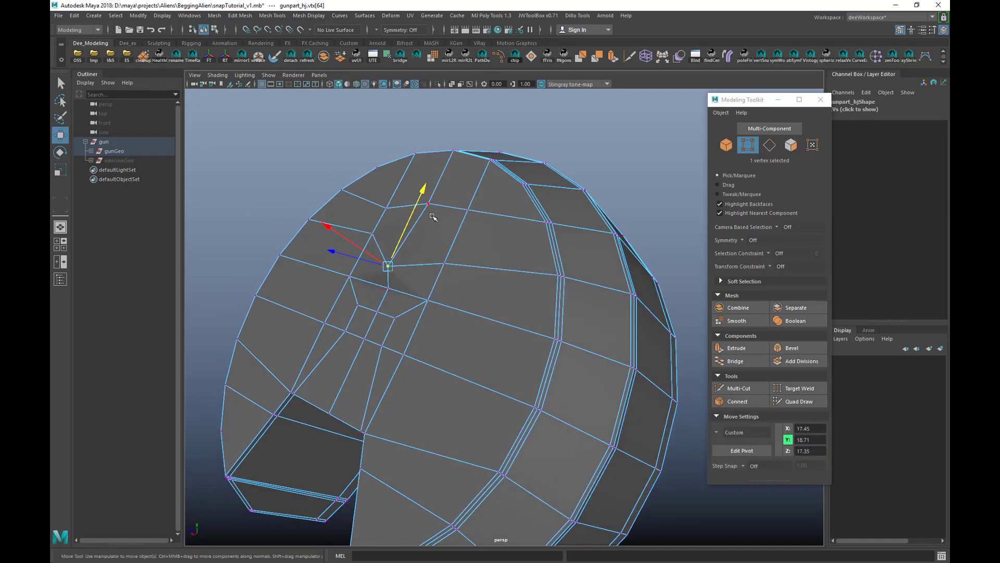
left_click_drag(389, 263, 412, 213)
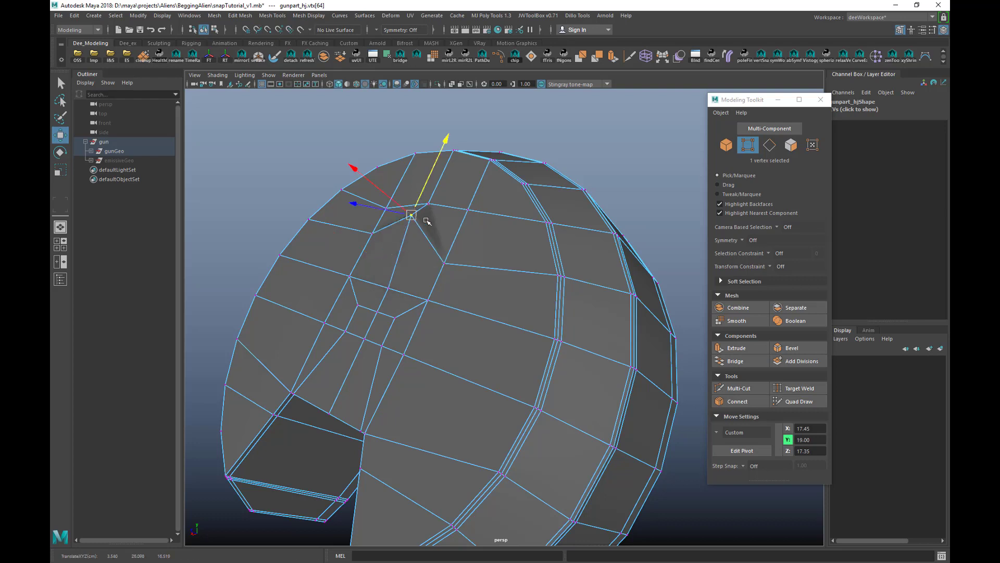
left_click_drag(412, 214, 387, 267)
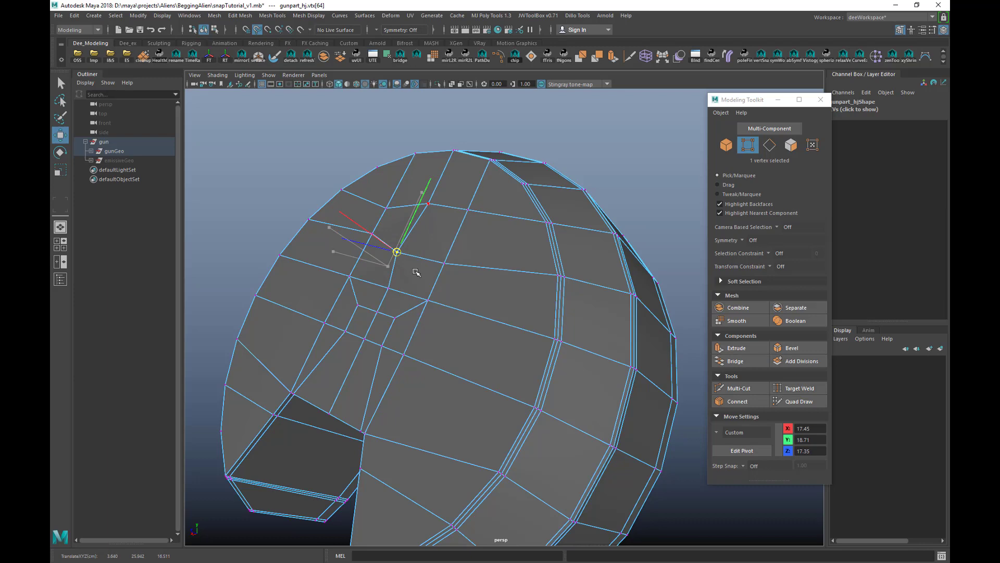
left_click_drag(397, 252, 400, 244)
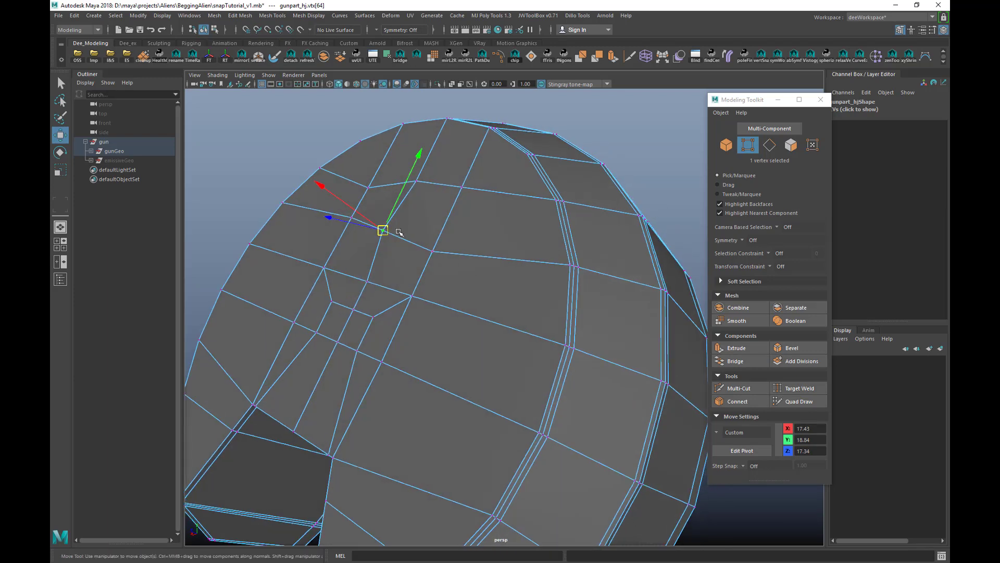
left_click_drag(383, 230, 433, 250)
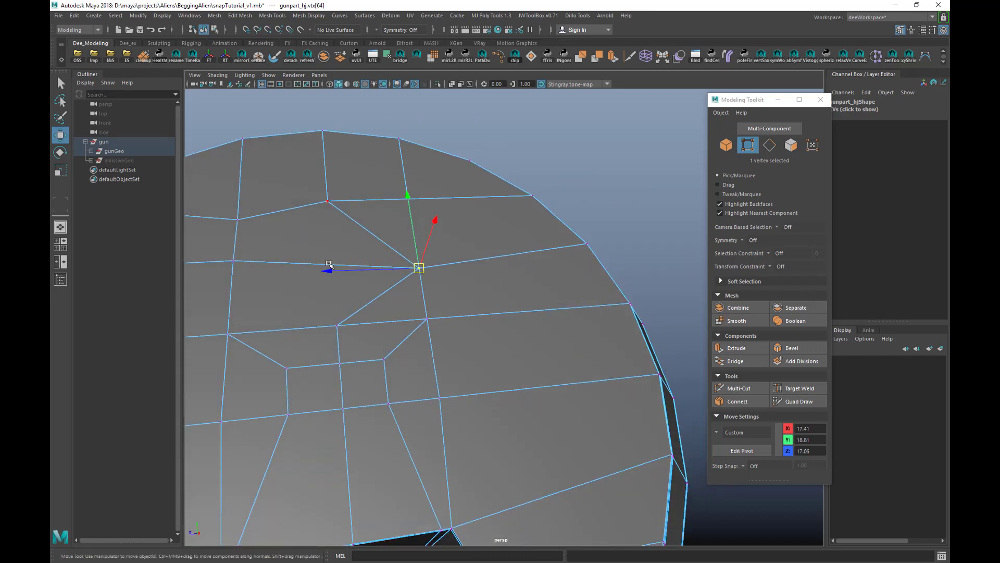
left_click_drag(419, 268, 290, 264)
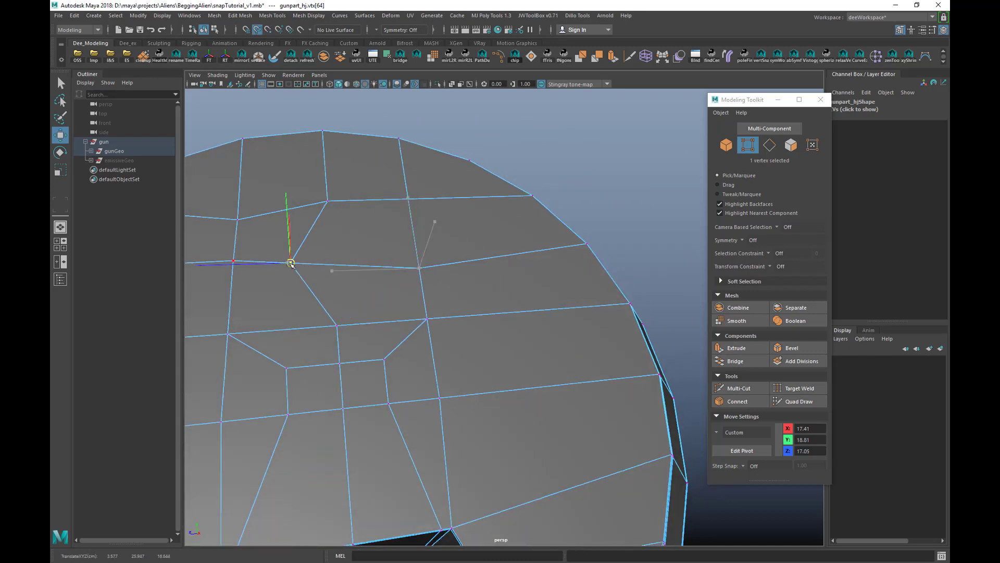
left_click_drag(290, 263, 333, 264)
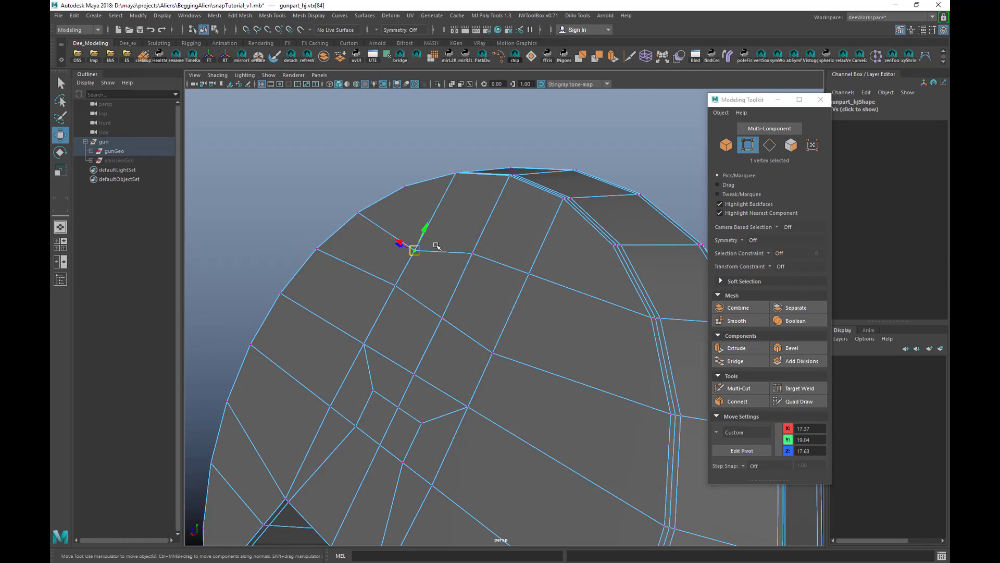
mouse_move(272, 253)
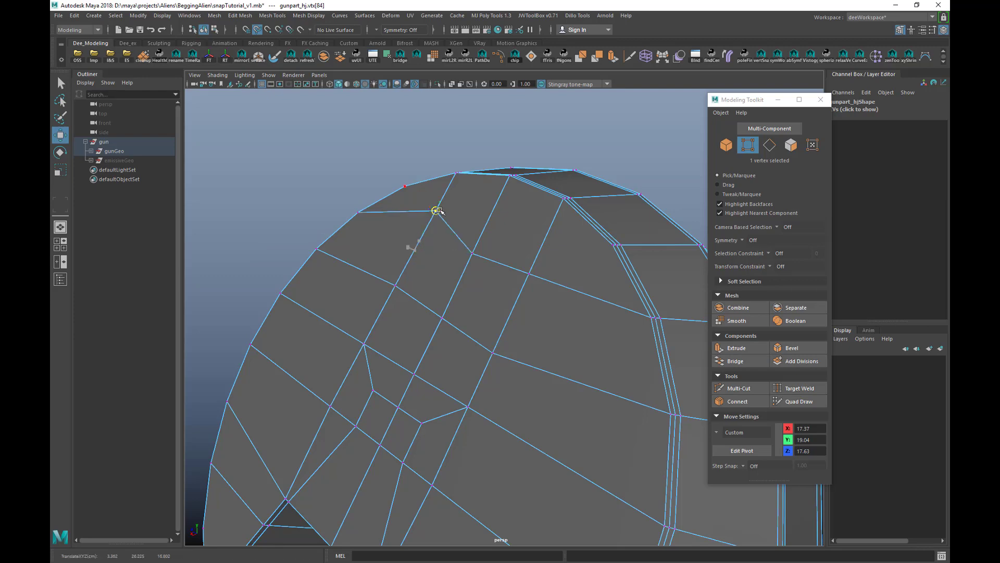
left_click_drag(437, 211, 422, 235)
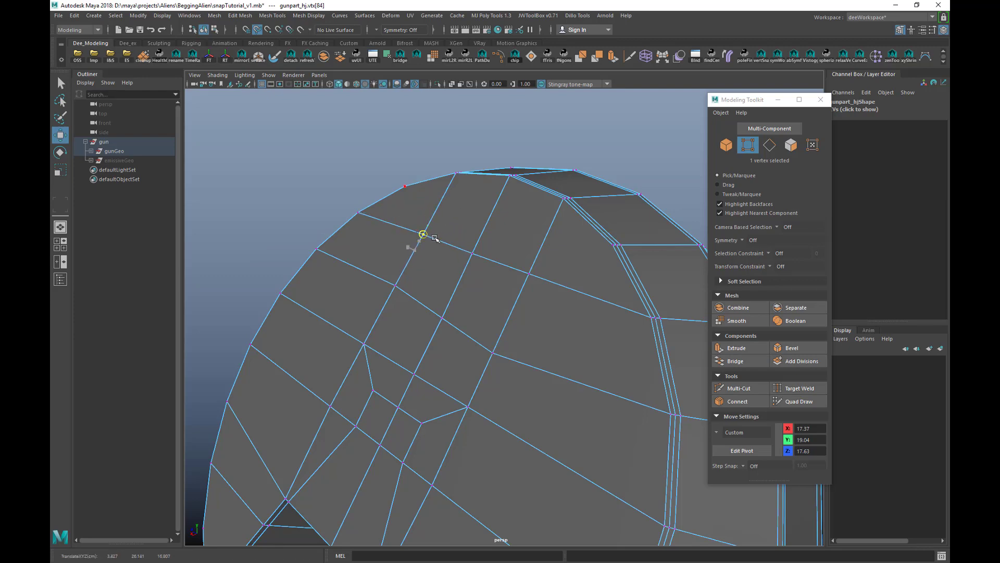
left_click_drag(423, 234, 415, 239)
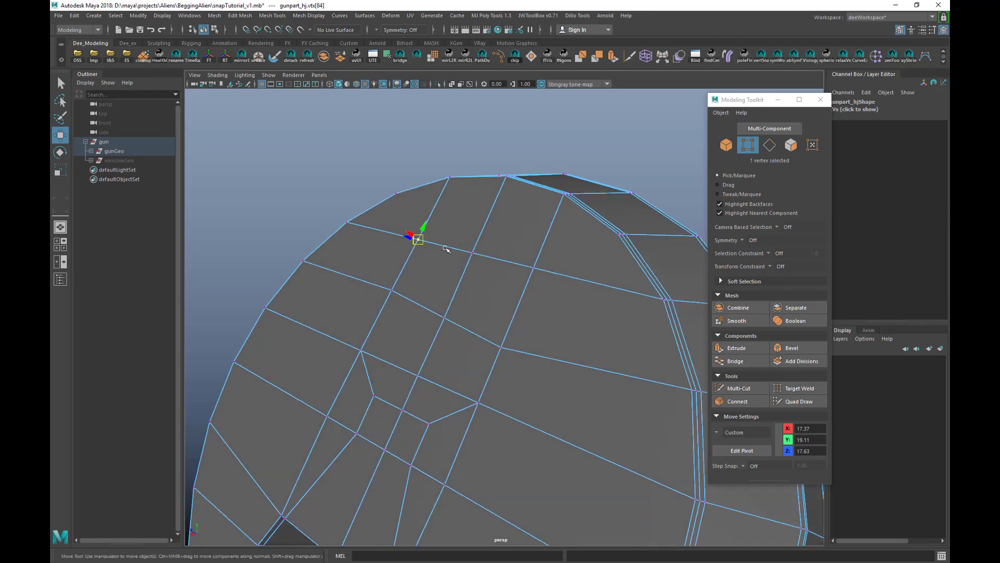